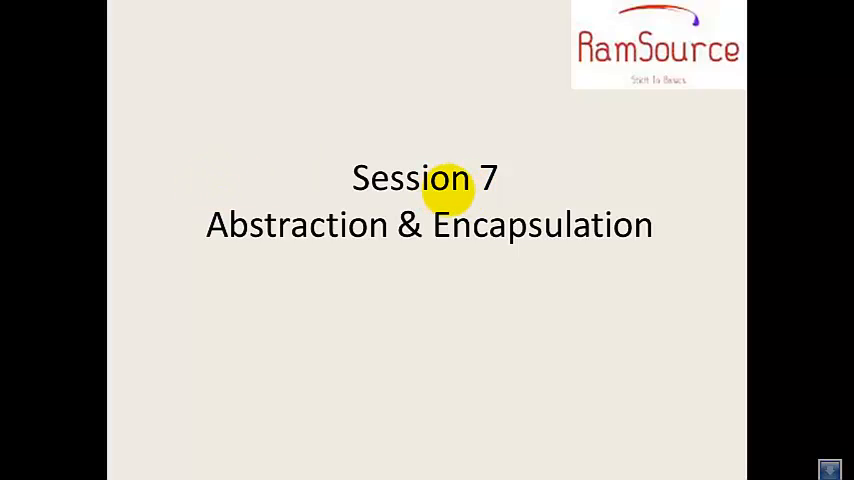
{"action": "mouse_move", "coordinate": [524, 244]}
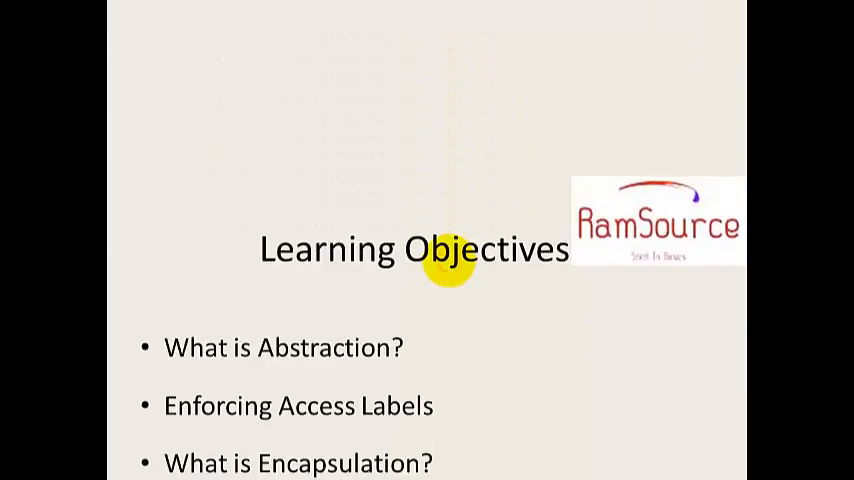
Step: Advance the slideshow from the Session 7 title slide to Learning Objectives
{"action": "scroll", "scroll_direction": "up", "scroll_amount": 3}
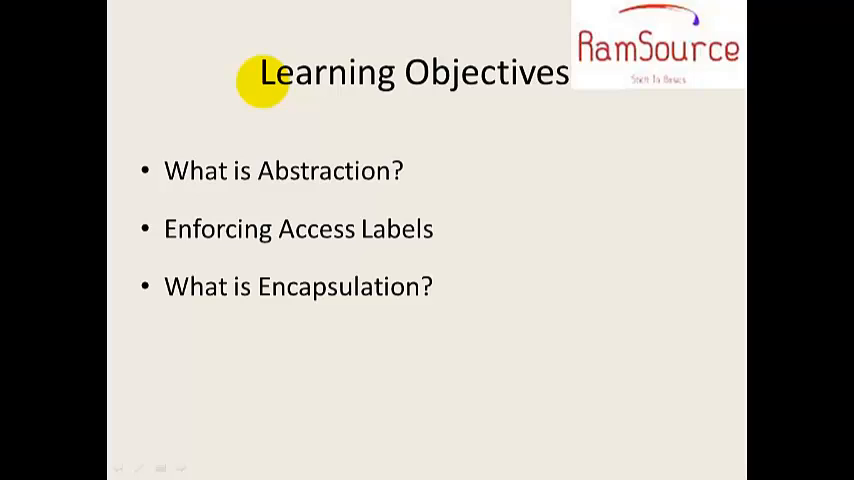
{"action": "mouse_move", "coordinate": [332, 172]}
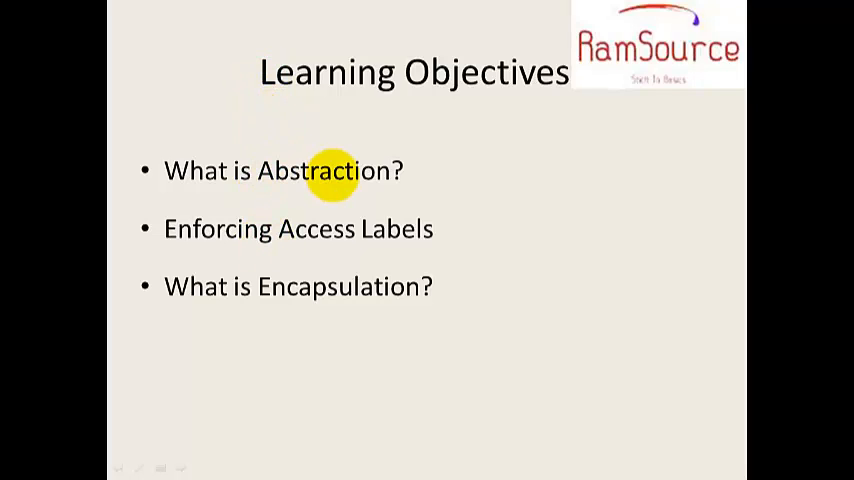
{"action": "mouse_move", "coordinate": [450, 96]}
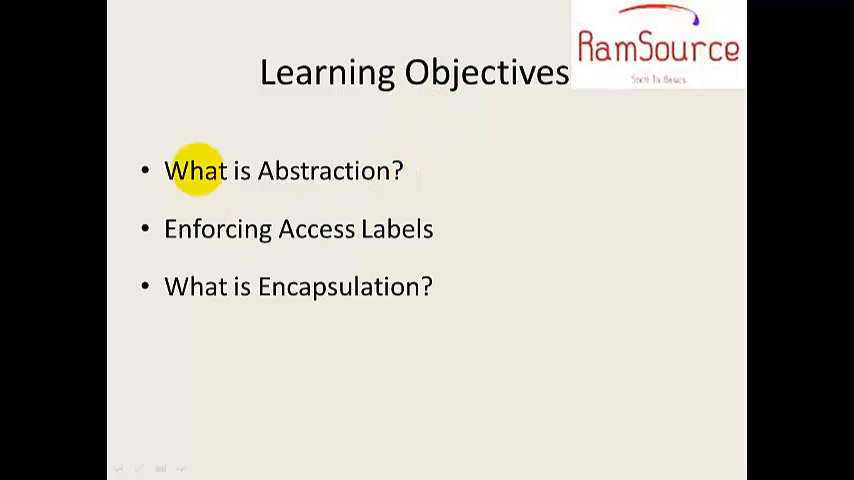
{"action": "mouse_move", "coordinate": [230, 210]}
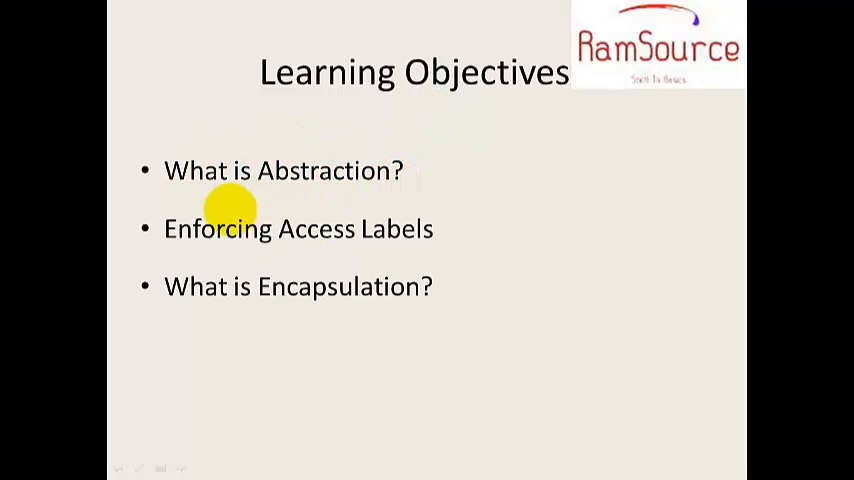
{"action": "mouse_move", "coordinate": [278, 170]}
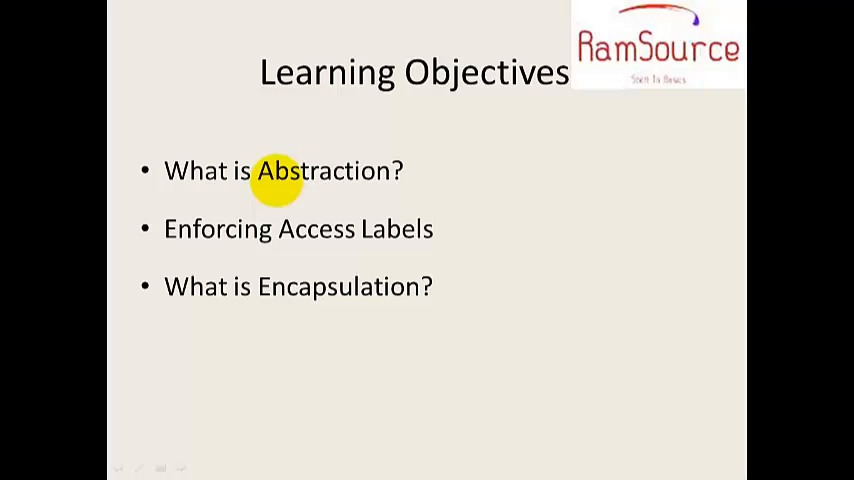
{"action": "mouse_move", "coordinate": [298, 264]}
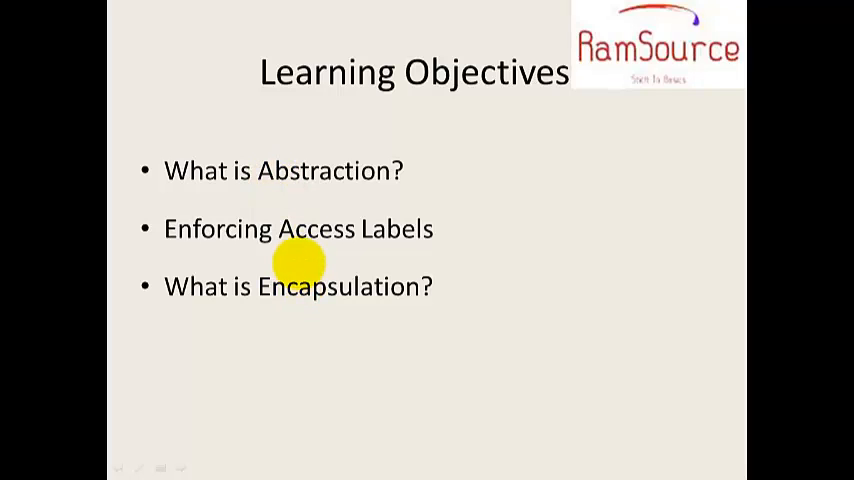
{"action": "mouse_move", "coordinate": [400, 220]}
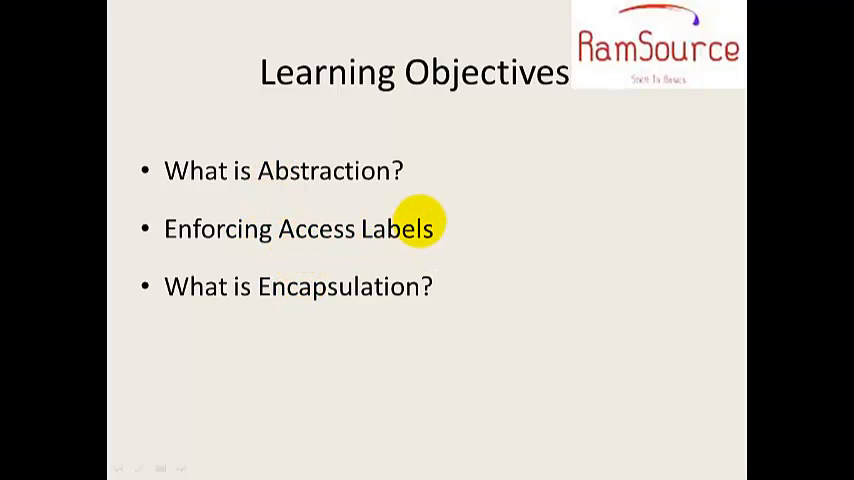
{"action": "mouse_move", "coordinate": [408, 208]}
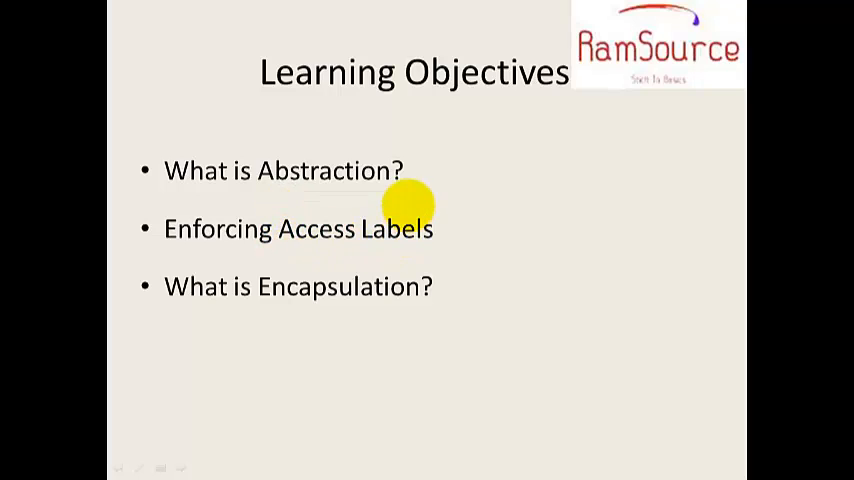
{"action": "mouse_move", "coordinate": [330, 270]}
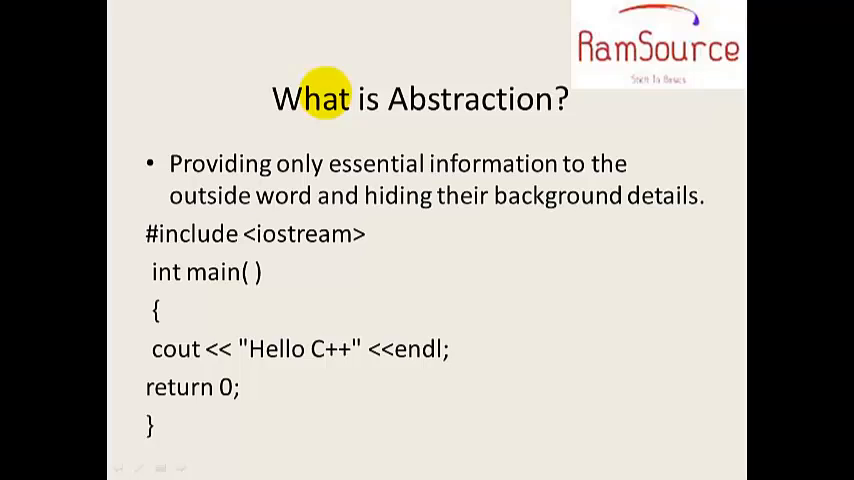
{"action": "mouse_move", "coordinate": [370, 156]}
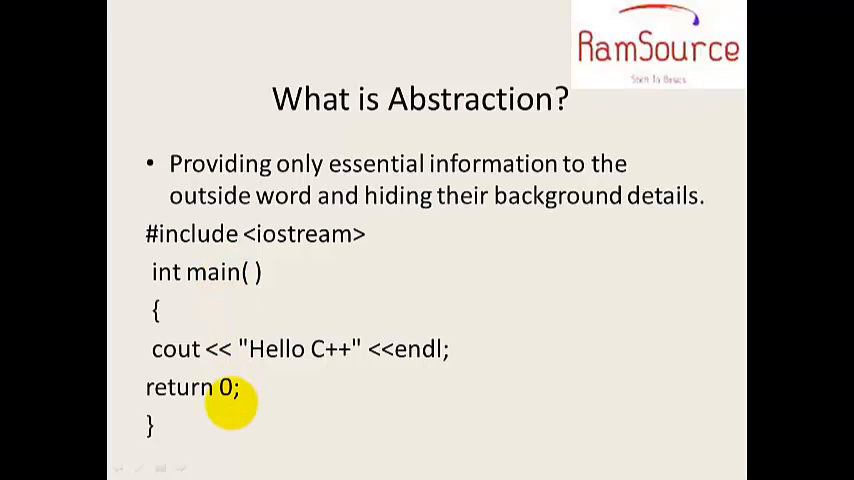
{"action": "mouse_move", "coordinate": [224, 350]}
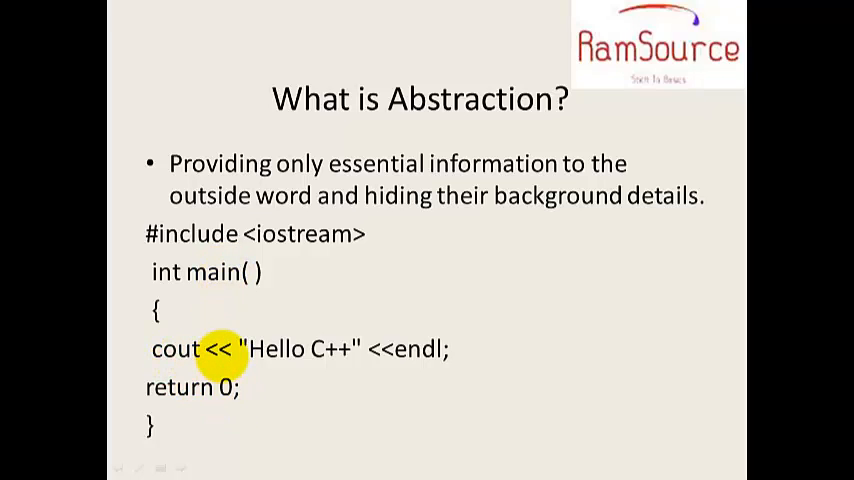
{"action": "mouse_move", "coordinate": [340, 348]}
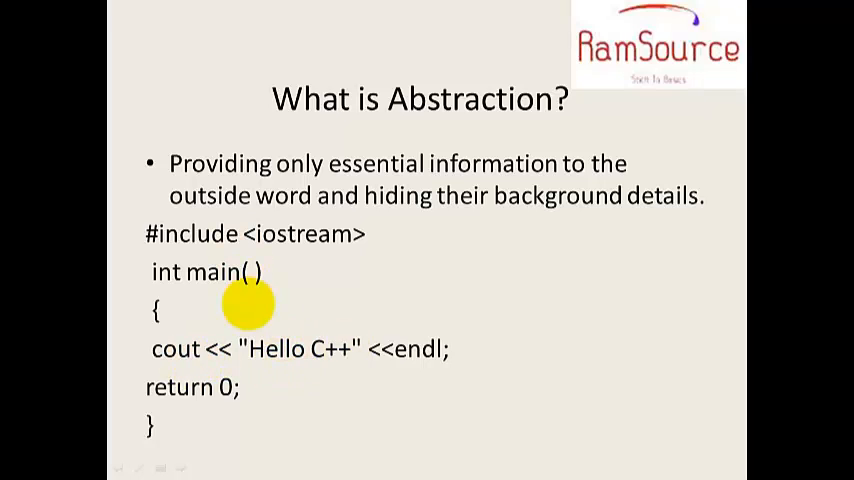
{"action": "mouse_move", "coordinate": [332, 362]}
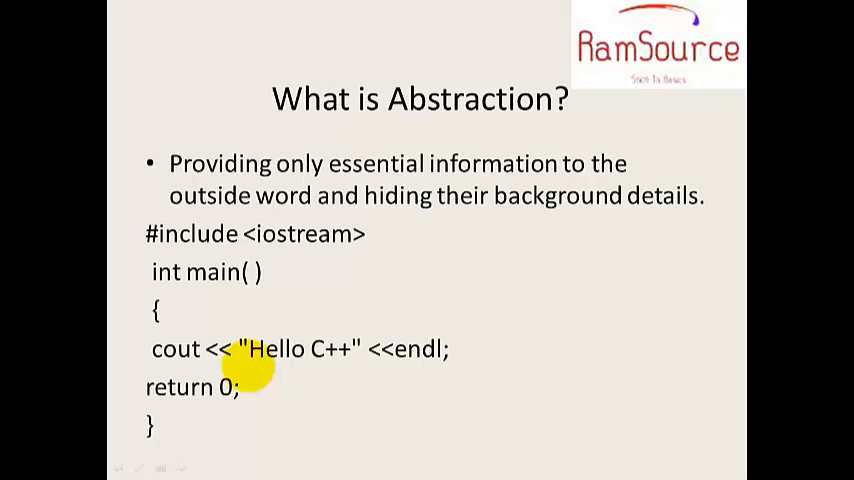
{"action": "mouse_move", "coordinate": [340, 348]}
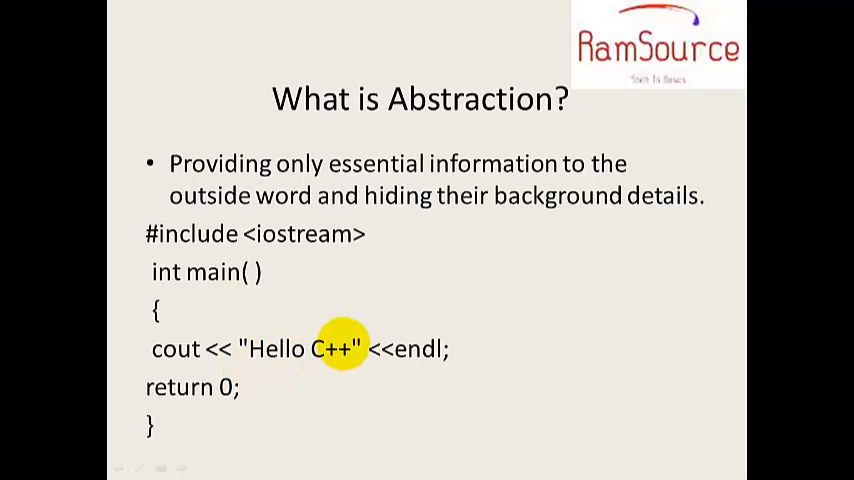
{"action": "mouse_move", "coordinate": [222, 388]}
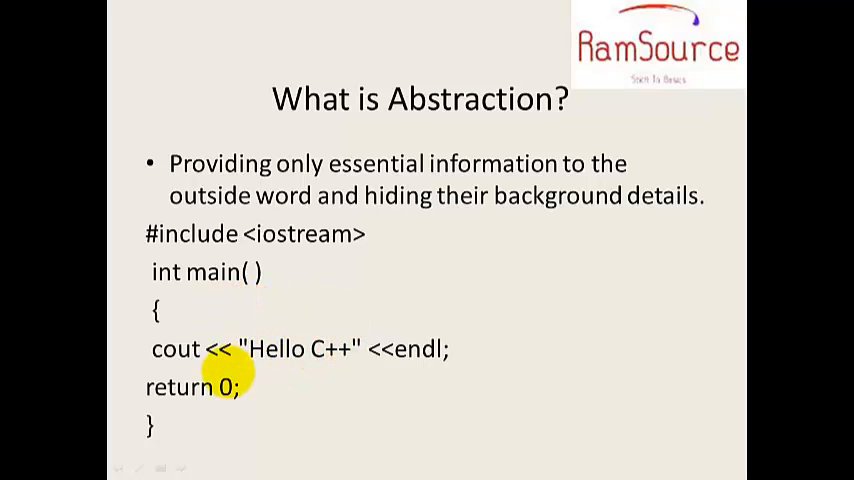
{"action": "mouse_move", "coordinate": [208, 320]}
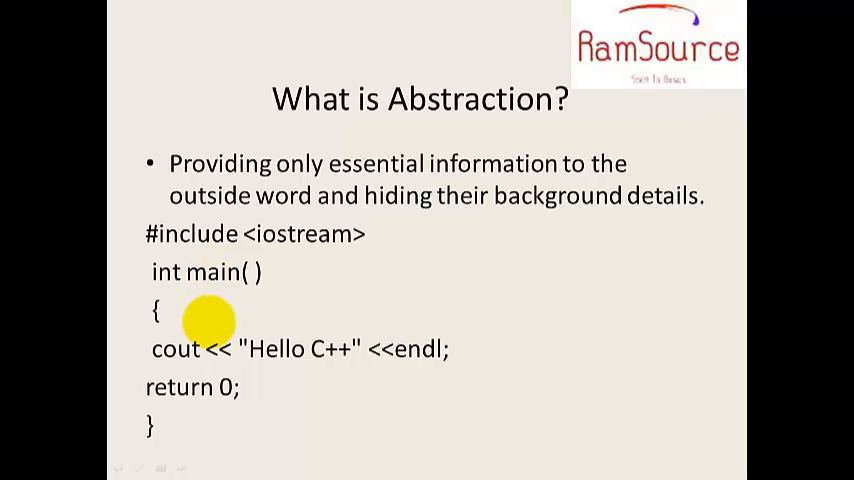
{"action": "mouse_move", "coordinate": [204, 388]}
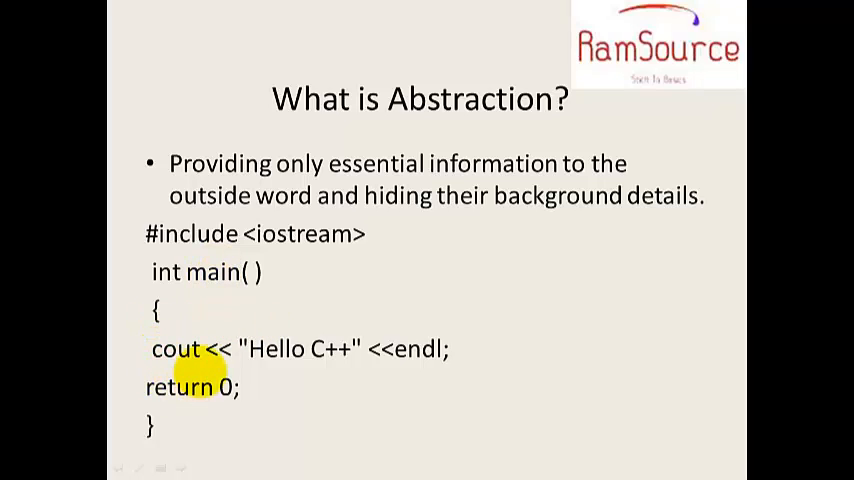
{"action": "mouse_move", "coordinate": [396, 368]}
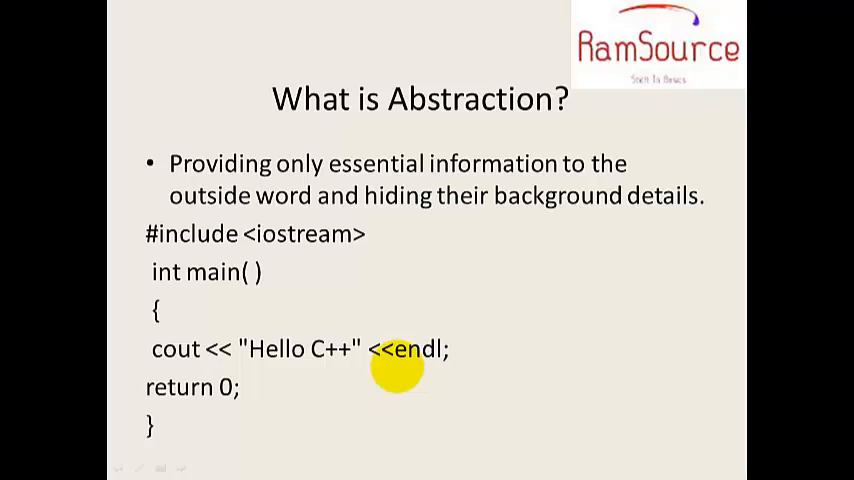
{"action": "mouse_move", "coordinate": [190, 352]}
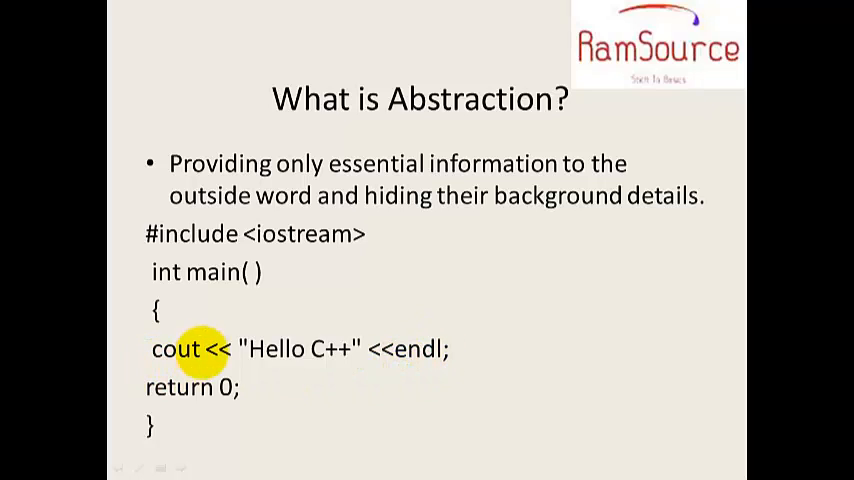
{"action": "mouse_move", "coordinate": [230, 312]}
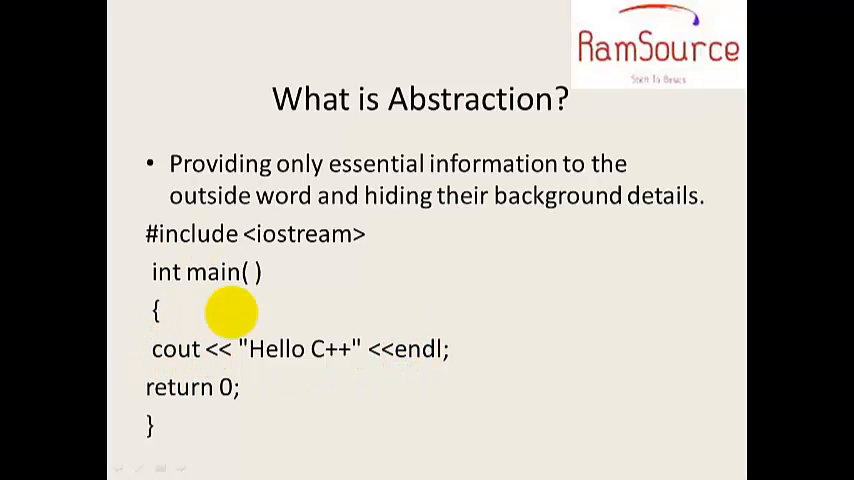
{"action": "mouse_move", "coordinate": [196, 348]}
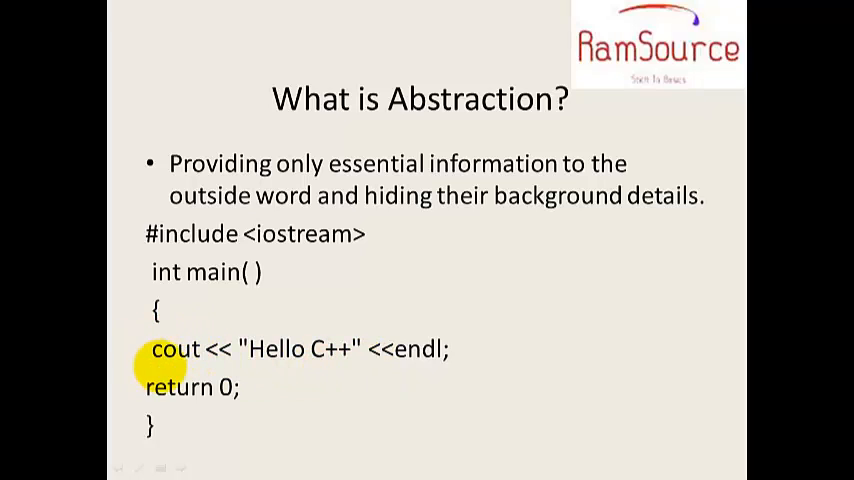
{"action": "mouse_move", "coordinate": [316, 232]}
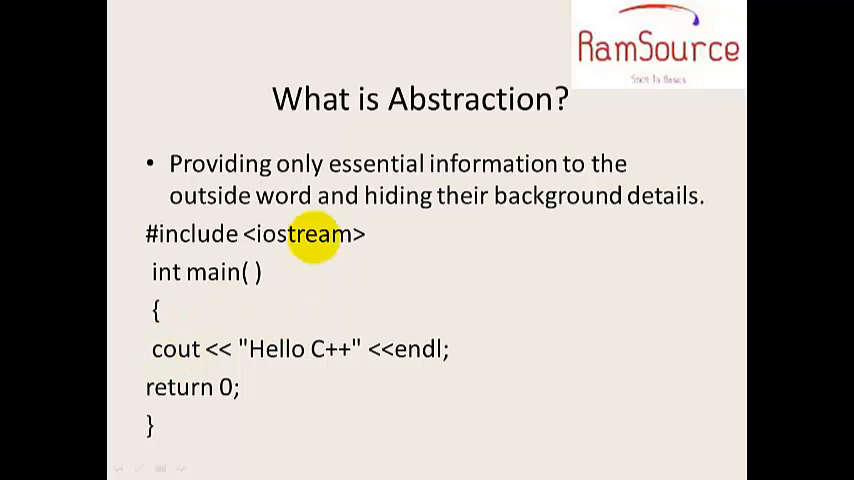
{"action": "mouse_move", "coordinate": [340, 164]}
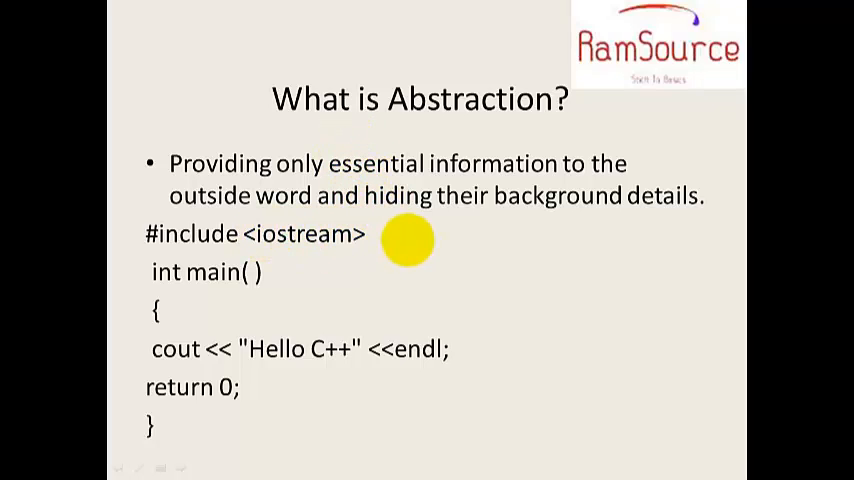
{"action": "mouse_move", "coordinate": [490, 136]}
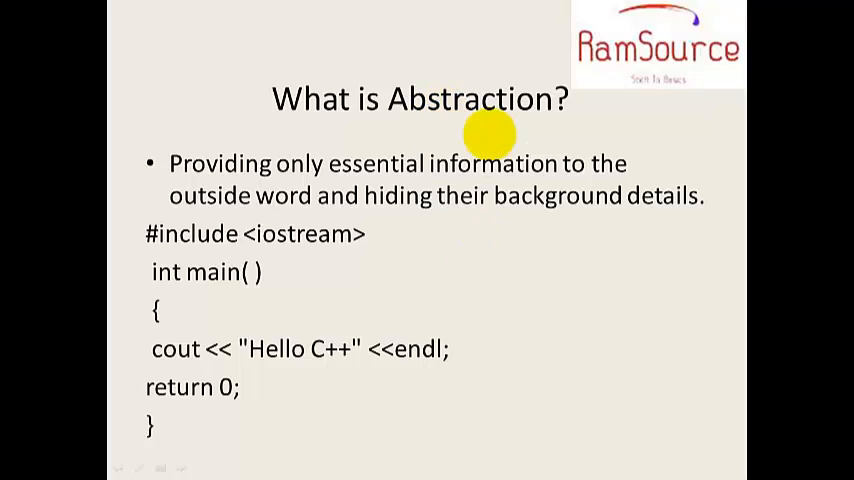
{"action": "mouse_move", "coordinate": [516, 224]}
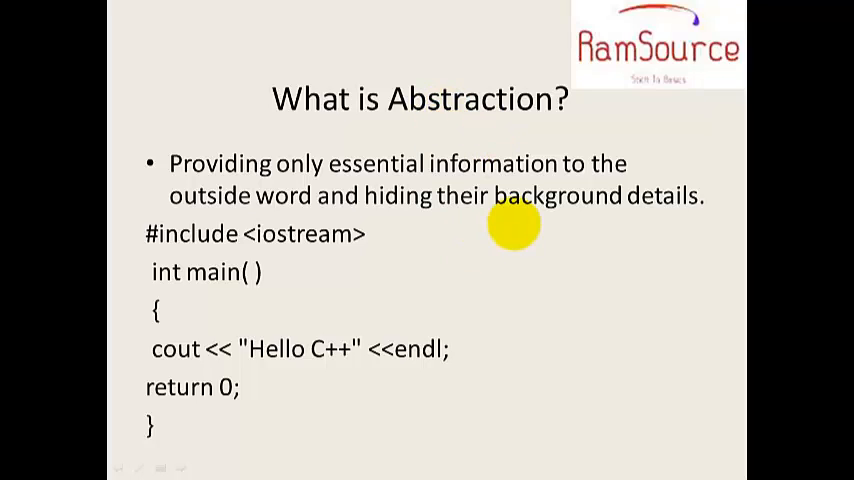
{"action": "mouse_move", "coordinate": [340, 270]}
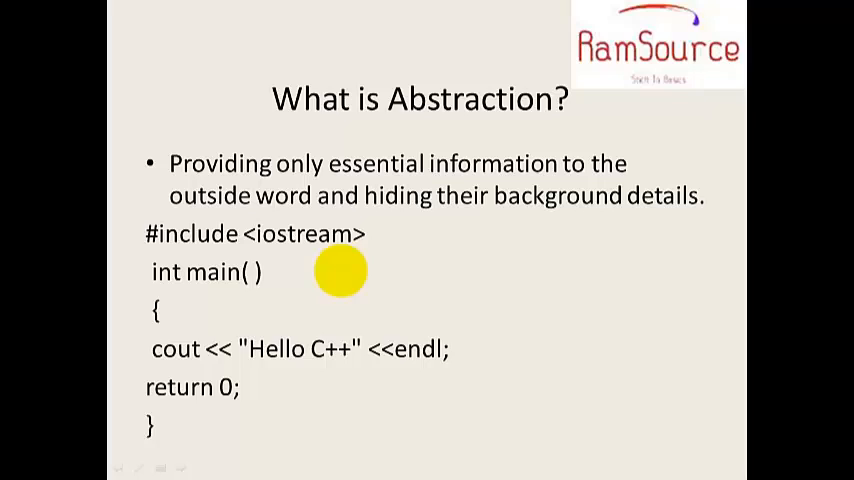
{"action": "mouse_move", "coordinate": [452, 172]}
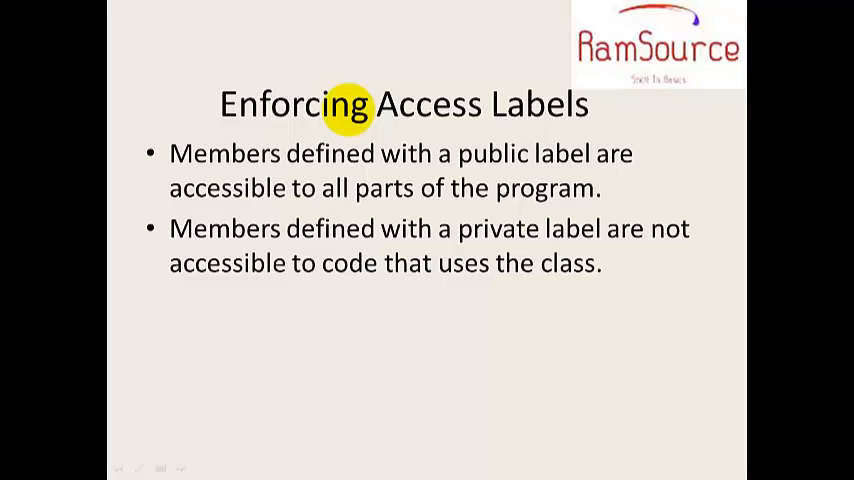
{"action": "mouse_move", "coordinate": [404, 152]}
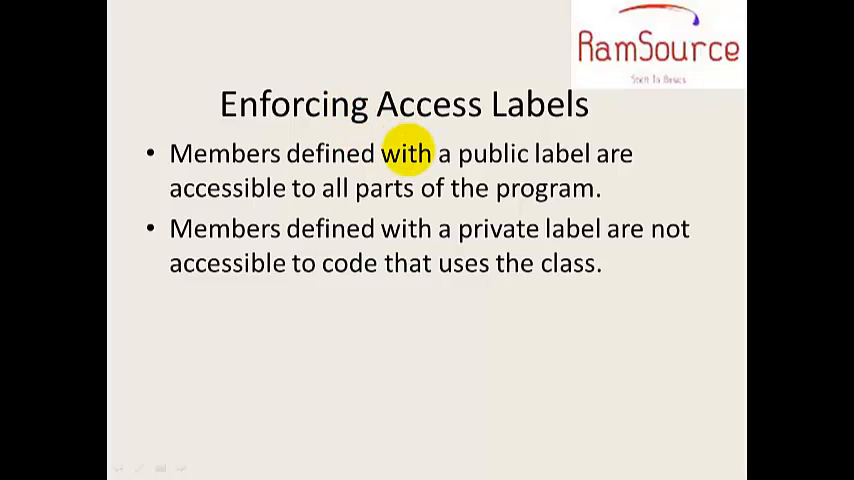
{"action": "mouse_move", "coordinate": [400, 188]}
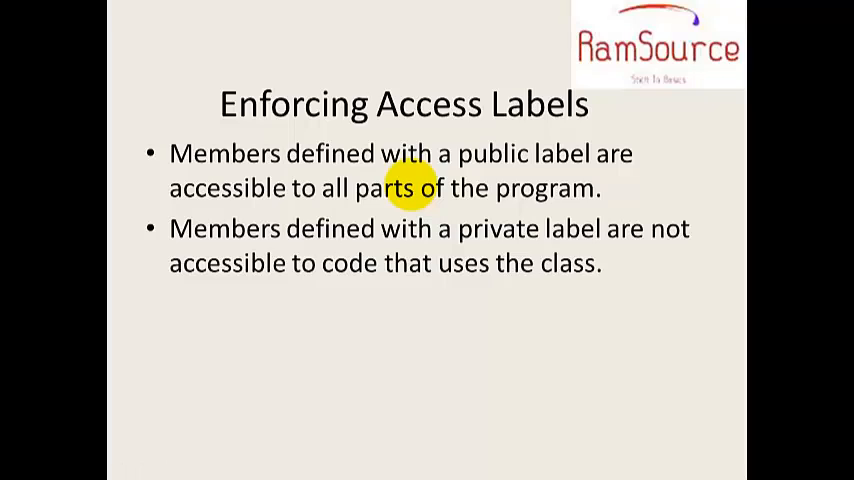
{"action": "mouse_move", "coordinate": [224, 152]}
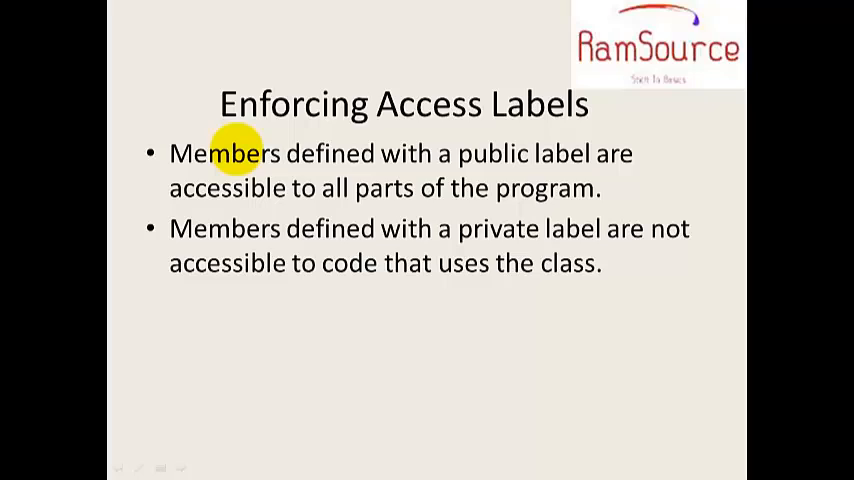
{"action": "mouse_move", "coordinate": [396, 152]}
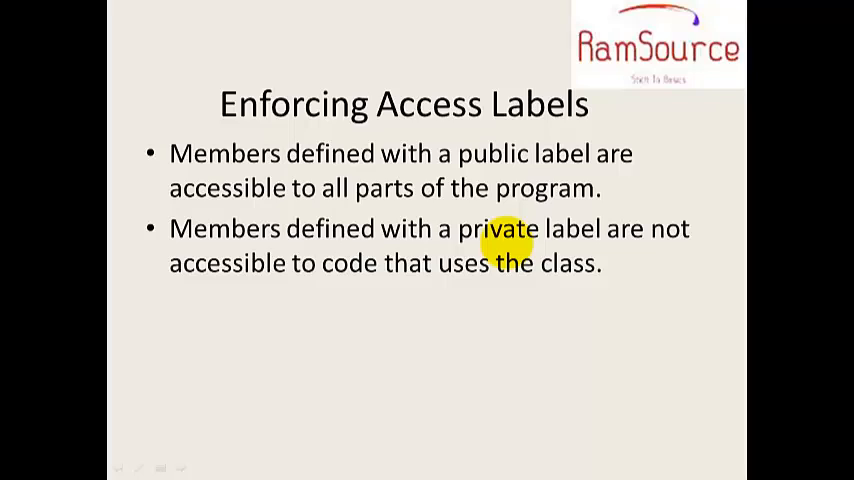
{"action": "mouse_move", "coordinate": [528, 288]}
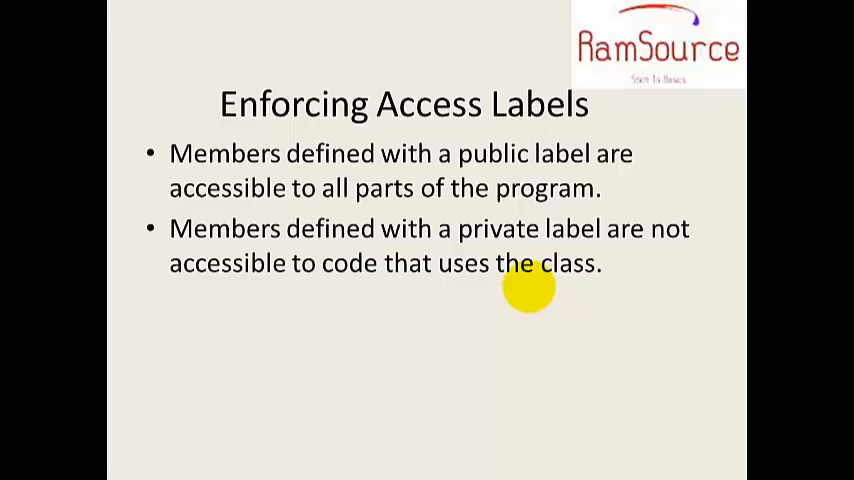
{"action": "mouse_move", "coordinate": [472, 284]}
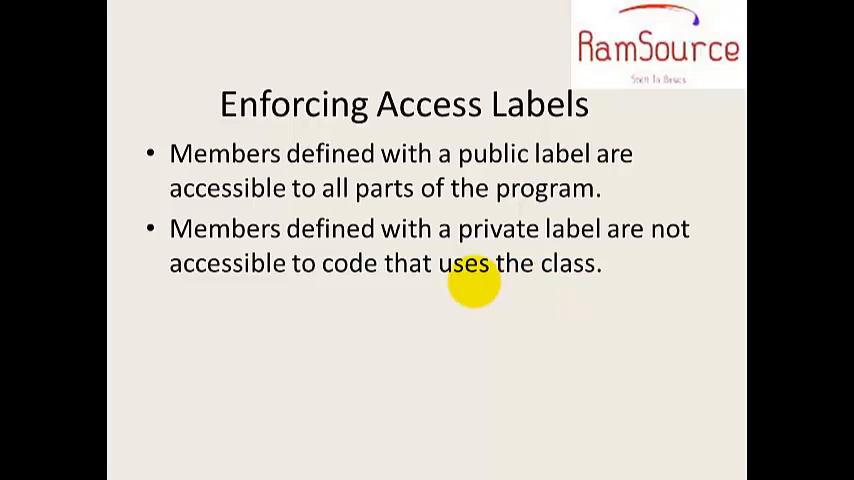
{"action": "mouse_move", "coordinate": [508, 288]}
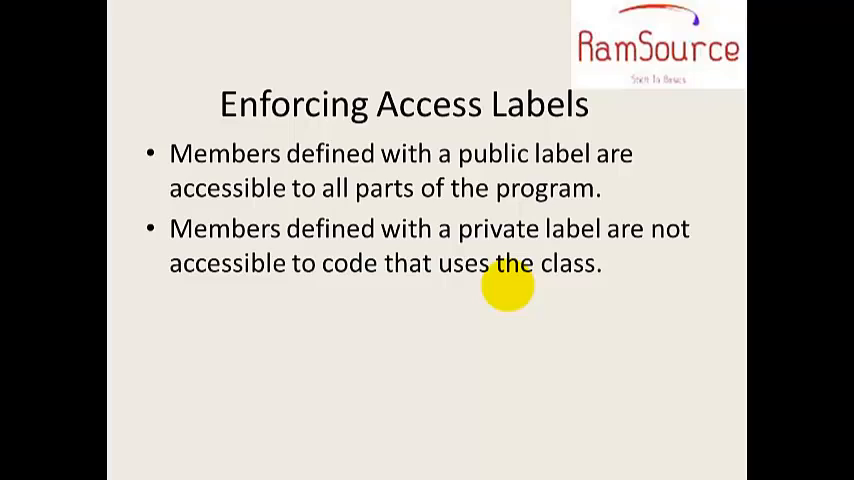
{"action": "mouse_move", "coordinate": [508, 268]}
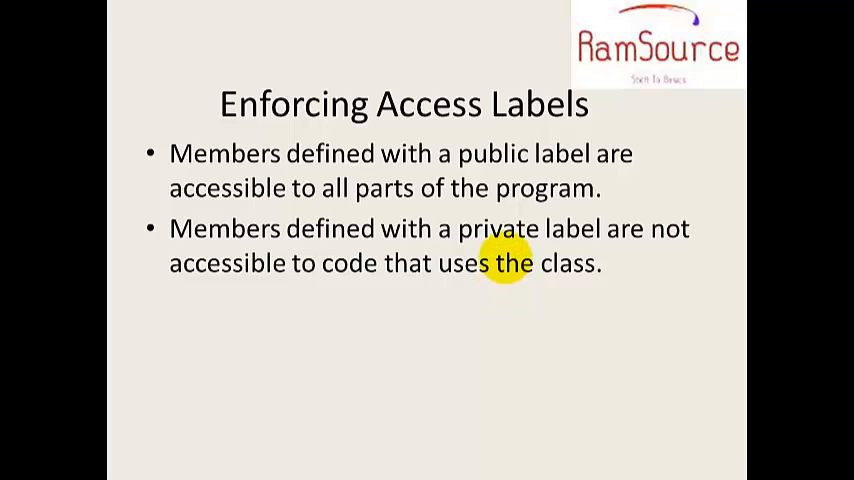
{"action": "mouse_move", "coordinate": [528, 290]}
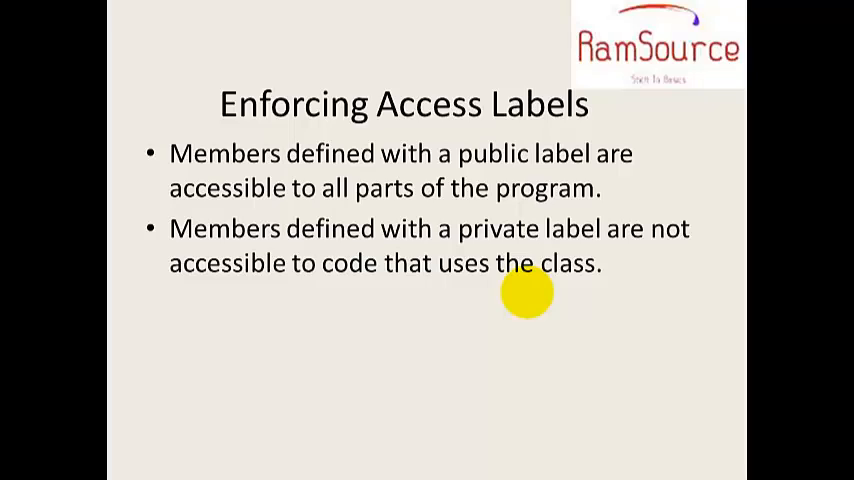
{"action": "mouse_move", "coordinate": [496, 178]}
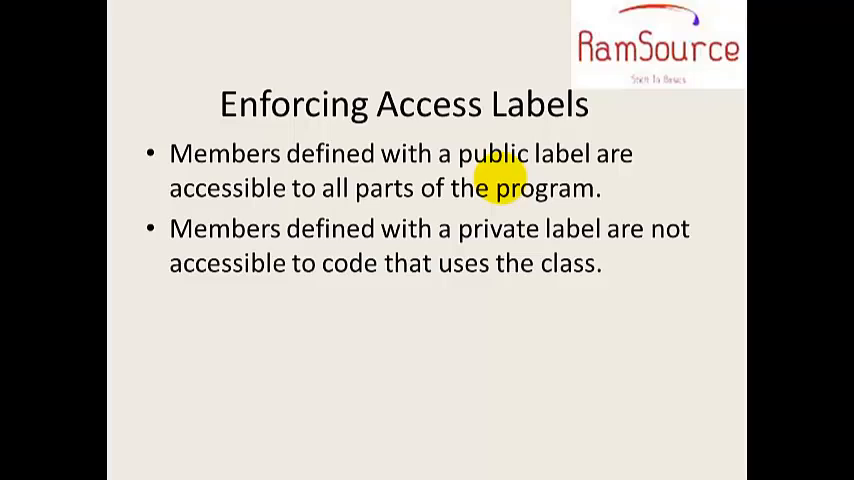
{"action": "mouse_move", "coordinate": [544, 148]}
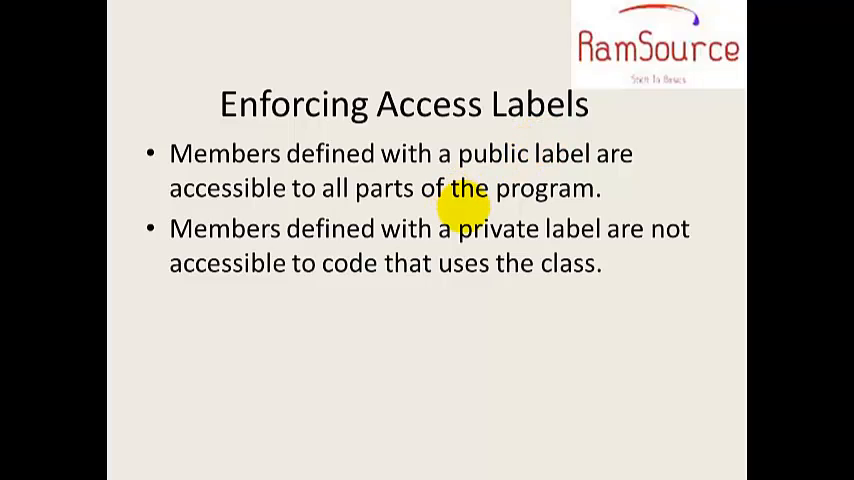
{"action": "mouse_move", "coordinate": [520, 210]}
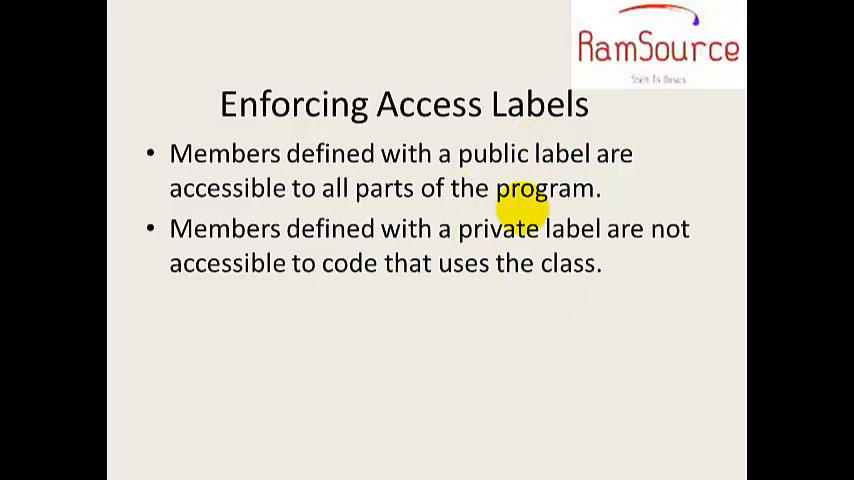
{"action": "mouse_move", "coordinate": [636, 272]}
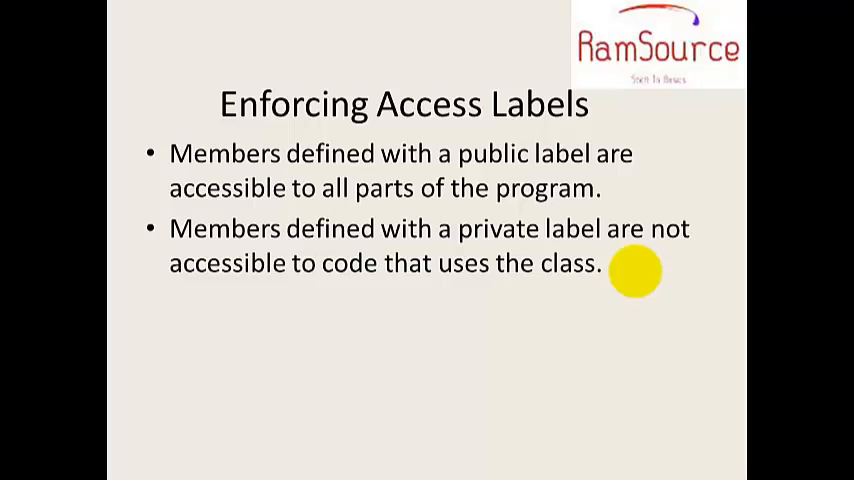
{"action": "mouse_move", "coordinate": [544, 228]}
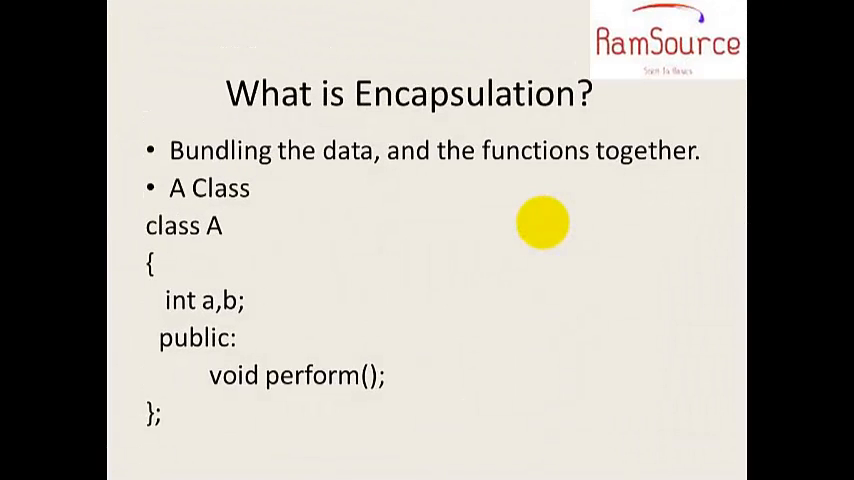
{"action": "mouse_move", "coordinate": [234, 152]}
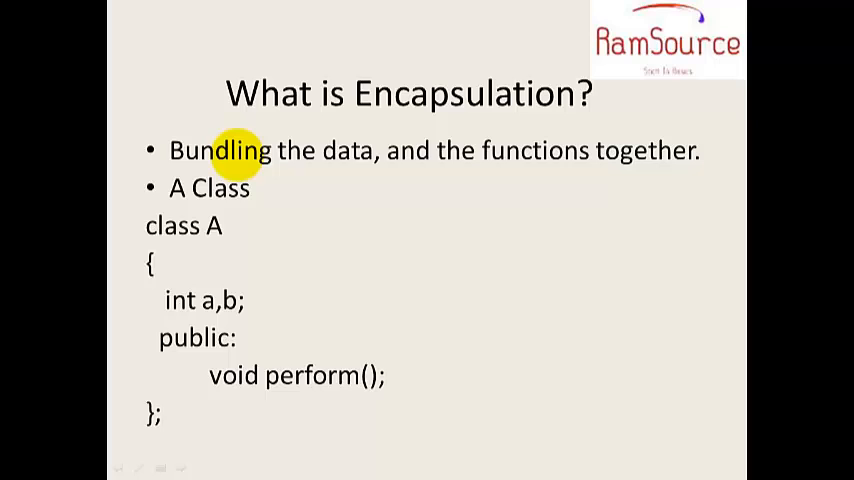
{"action": "mouse_move", "coordinate": [348, 154]}
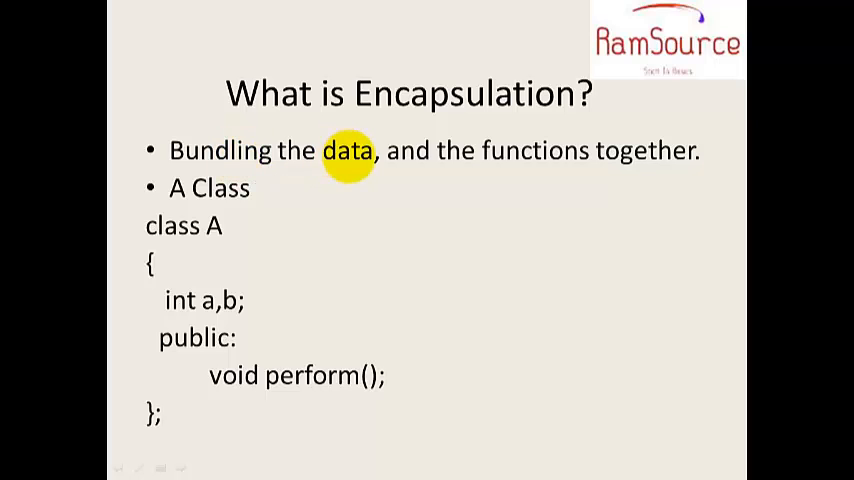
{"action": "mouse_move", "coordinate": [300, 188]}
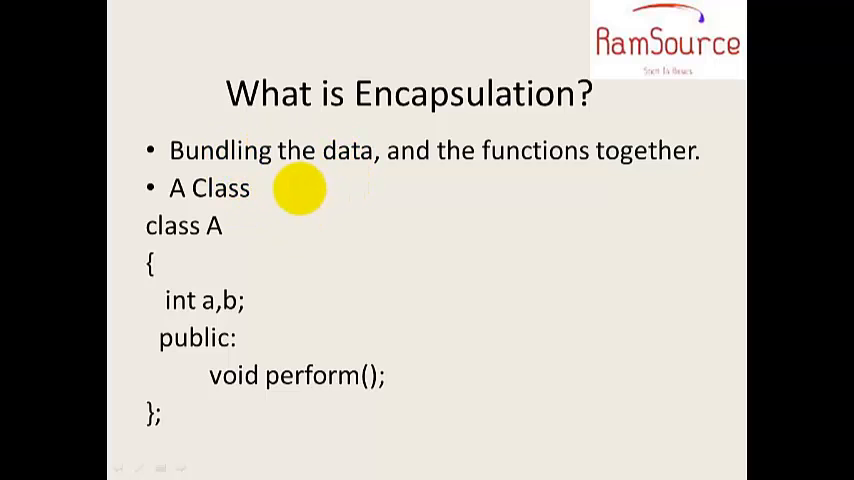
{"action": "mouse_move", "coordinate": [204, 248]}
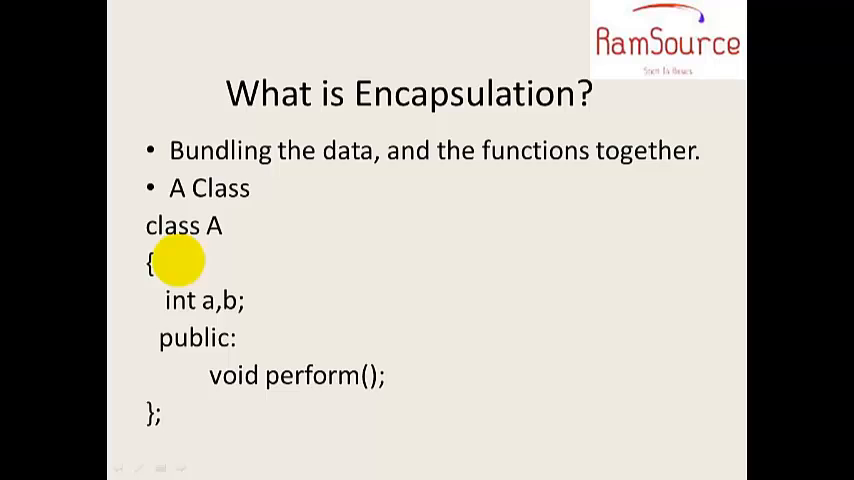
{"action": "mouse_move", "coordinate": [368, 384]}
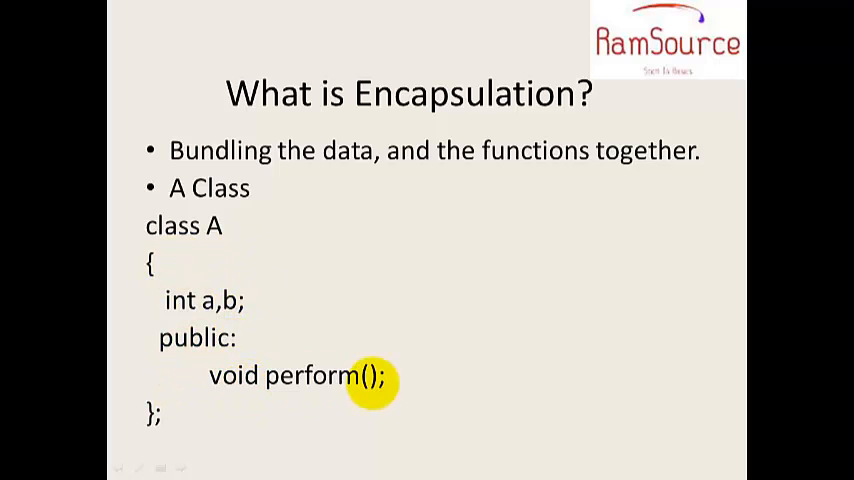
{"action": "mouse_move", "coordinate": [336, 378]}
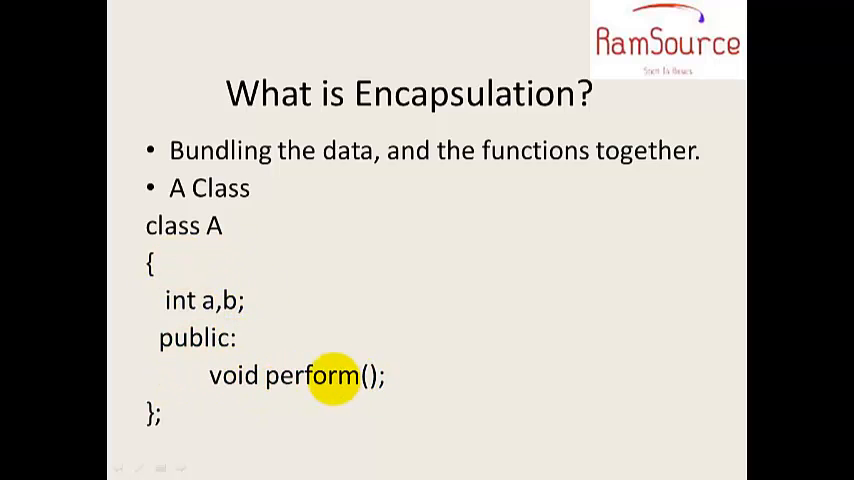
{"action": "mouse_move", "coordinate": [270, 336]}
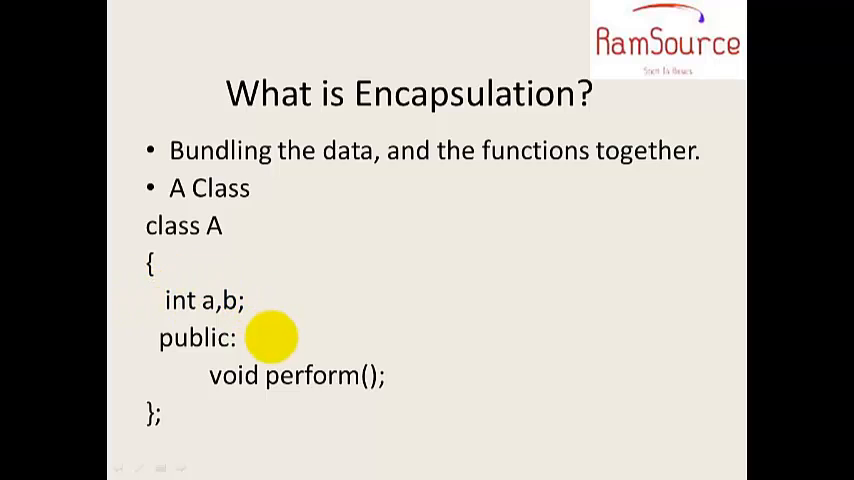
{"action": "mouse_move", "coordinate": [248, 376]}
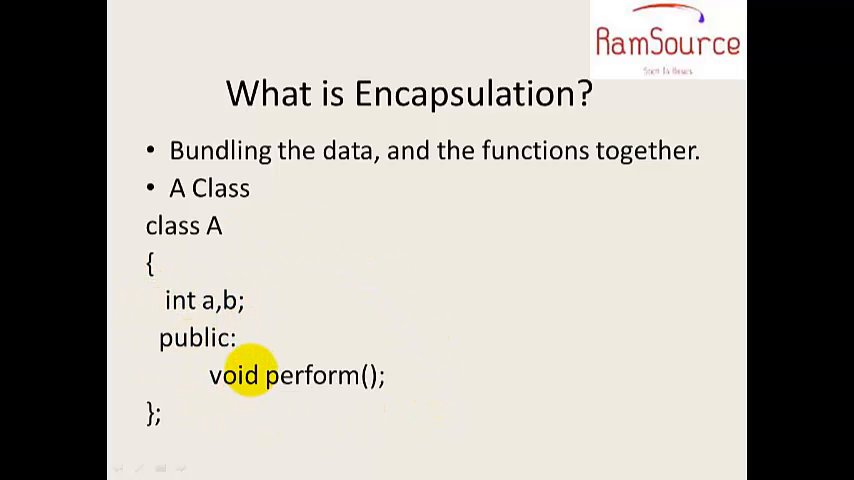
{"action": "mouse_move", "coordinate": [200, 236]}
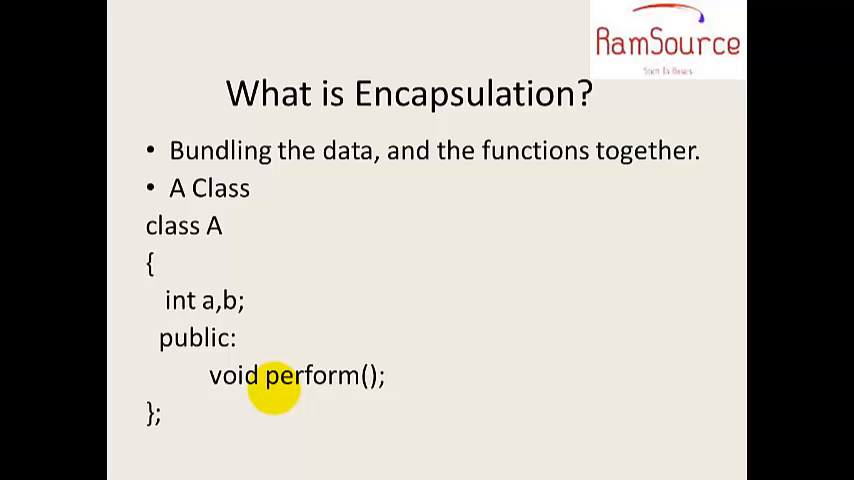
{"action": "mouse_move", "coordinate": [196, 252]}
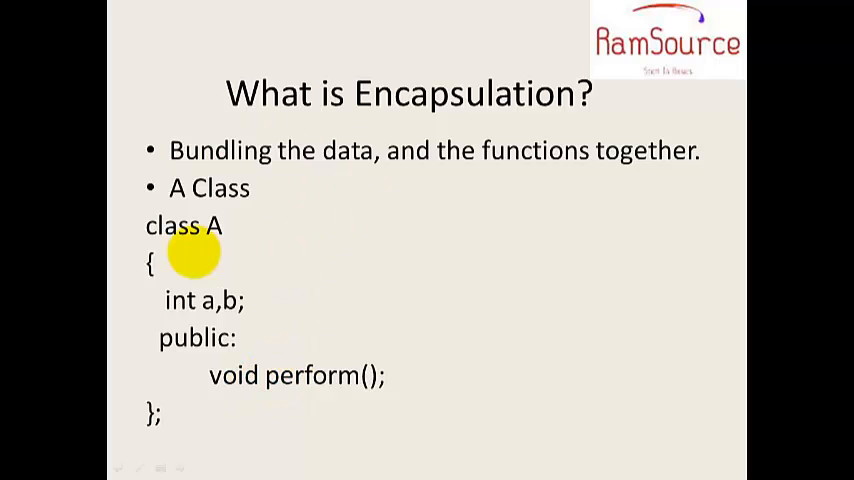
{"action": "mouse_move", "coordinate": [350, 188]}
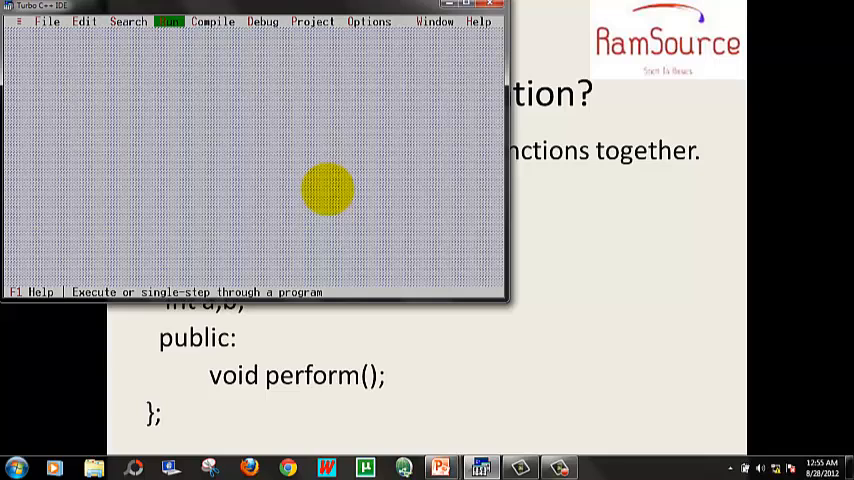
{"action": "mouse_move", "coordinate": [40, 24]}
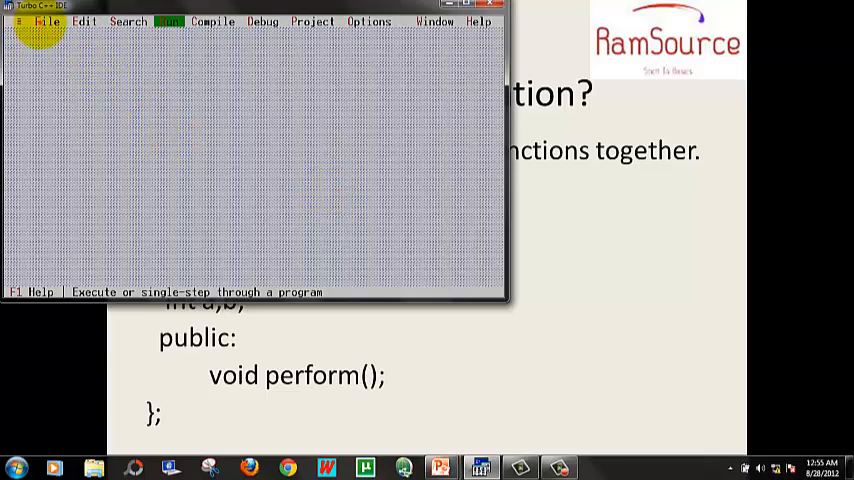
Step: Open the source file pabs.cpp containing the class A program via File > Open
{"action": "left_click", "coordinate": [46, 20]}
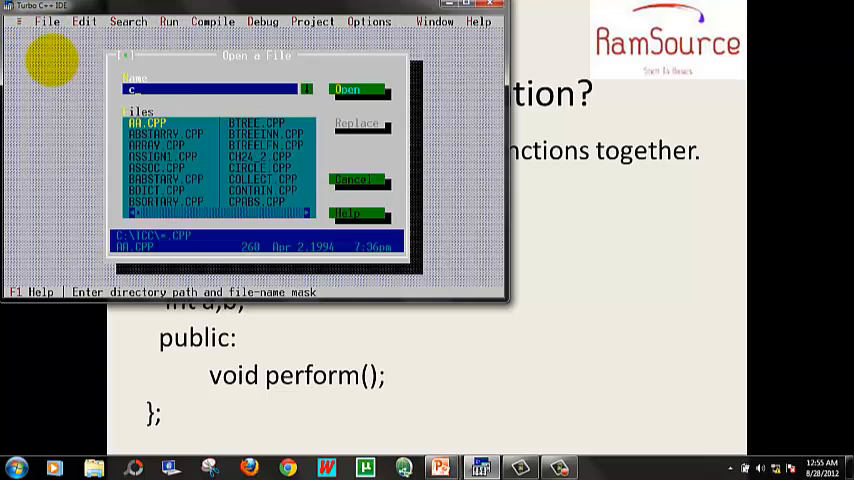
{"action": "type", "text": "pabs.cpp"}
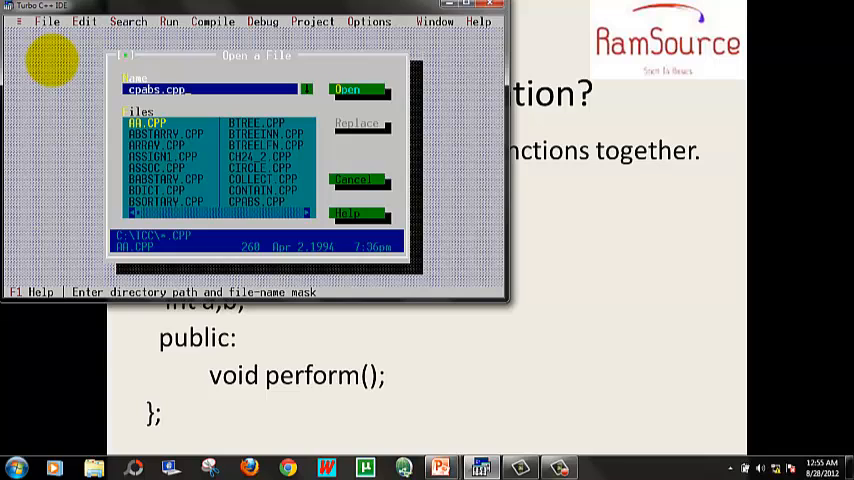
{"action": "left_click", "coordinate": [346, 88]}
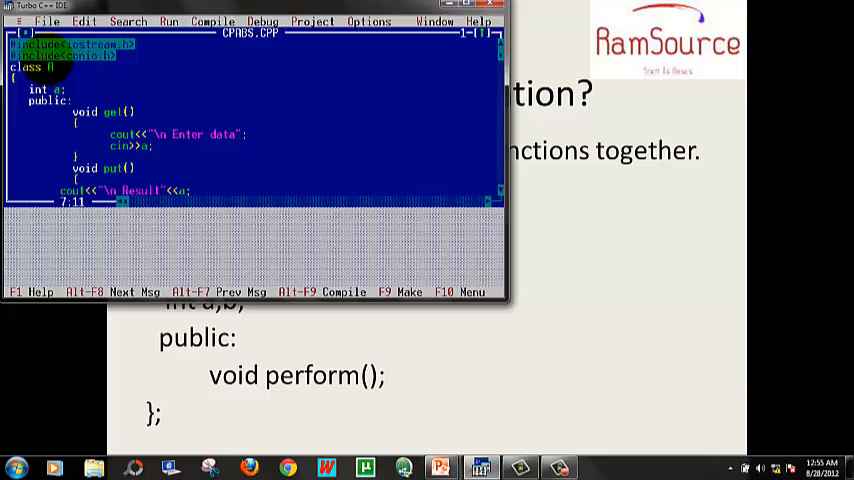
Step: Add //Data Encapsulation after class A and //Data Hiding after public: in the editor
{"action": "left_click", "coordinate": [36, 90]}
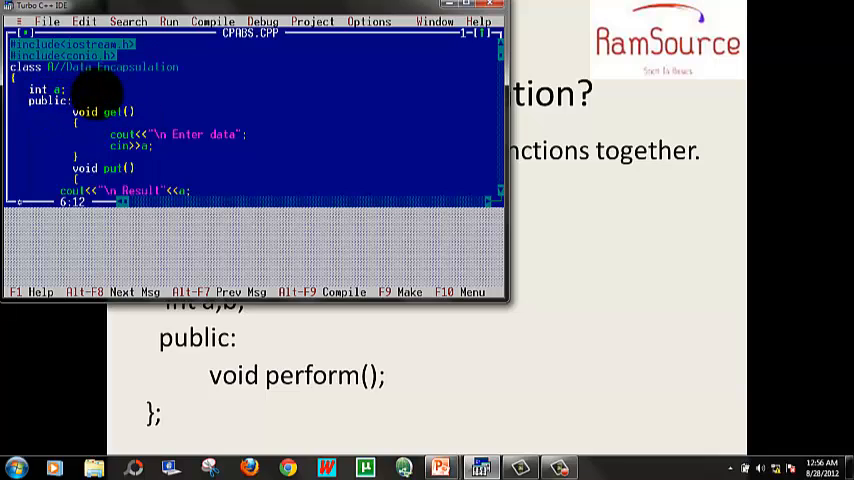
{"action": "type", "text": "Data Hi"}
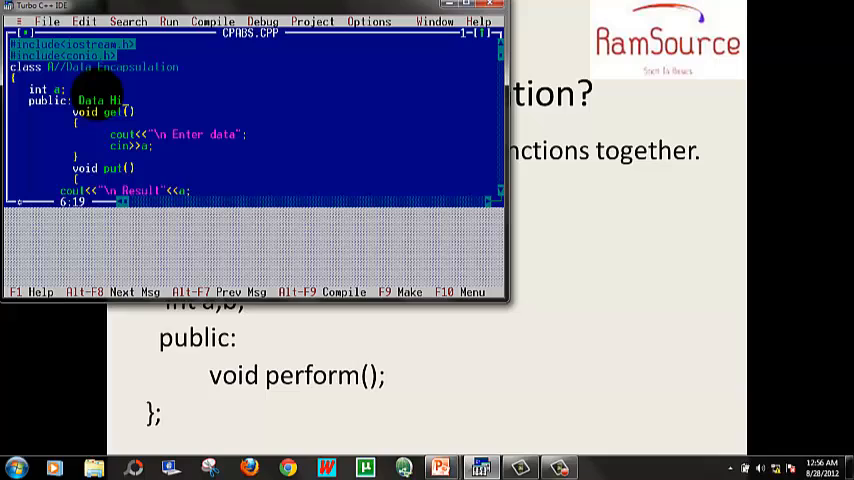
{"action": "type", "text": "ding"}
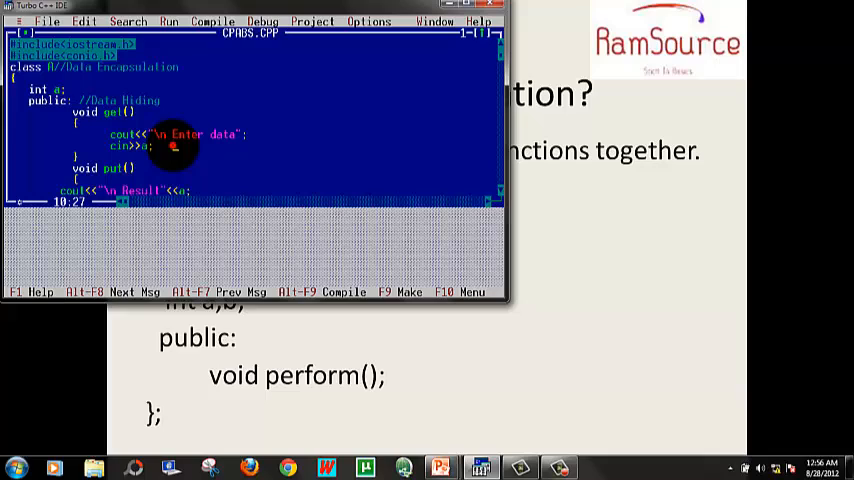
{"action": "scroll", "scroll_direction": "down", "scroll_amount": 3}
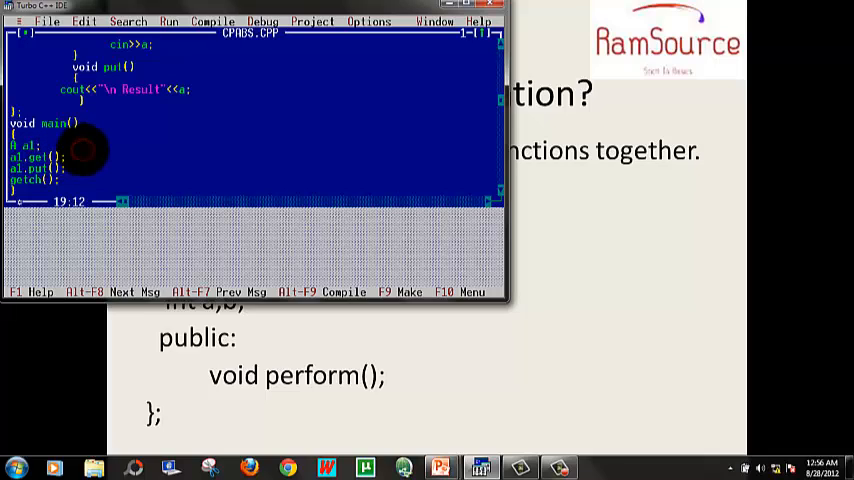
Step: Add a //Data Abstraction comment in main() after the object declaration
{"action": "type", "text": "//Data Encapsulation"}
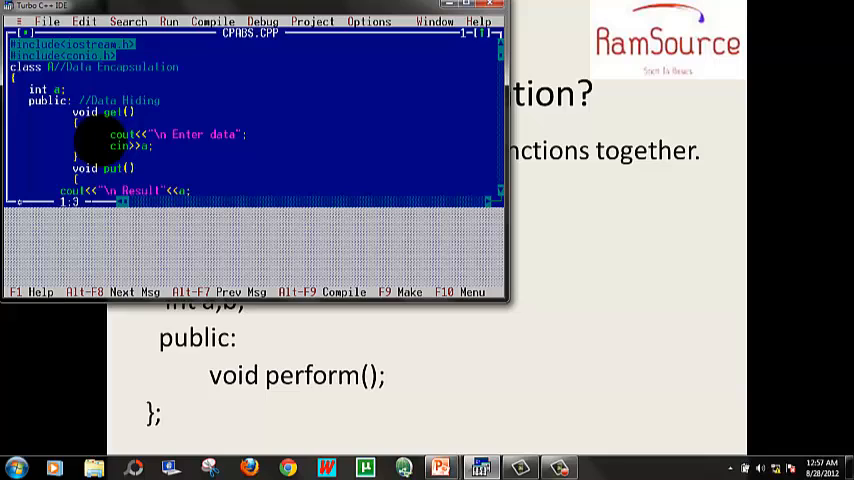
{"action": "left_click", "coordinate": [150, 146]}
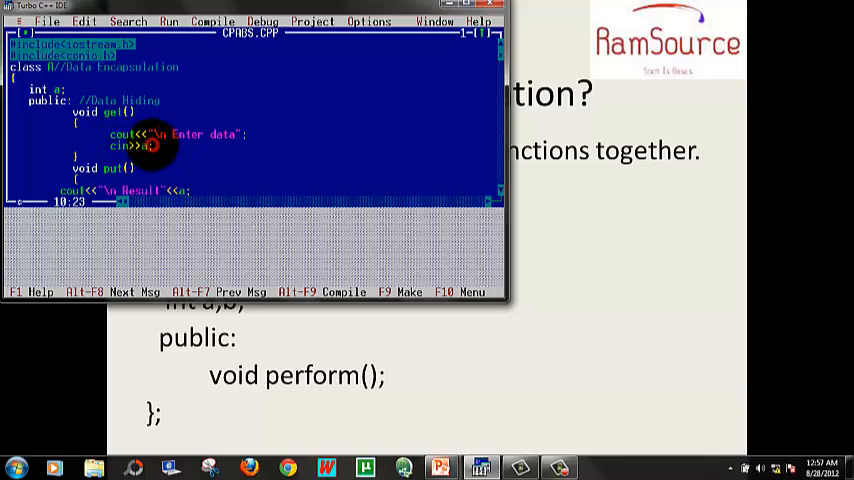
{"action": "scroll", "scroll_direction": "down", "scroll_amount": 3}
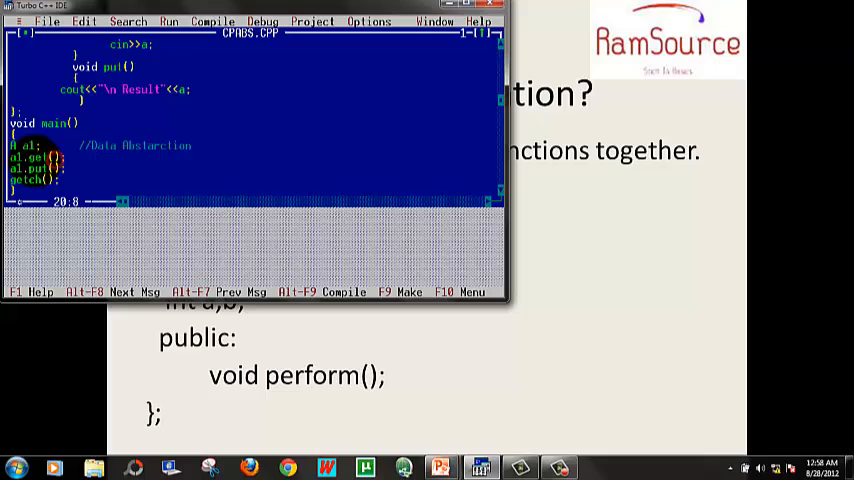
{"action": "key", "text": "Left"}
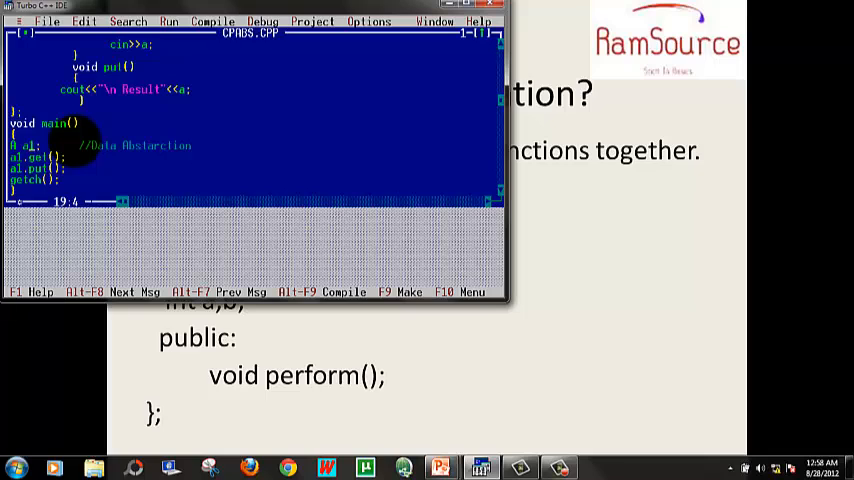
{"action": "scroll", "scroll_direction": "up", "scroll_amount": 3}
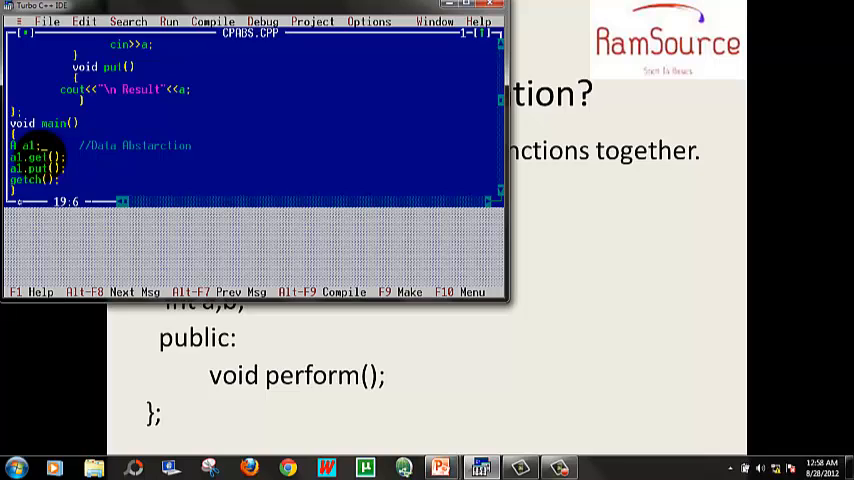
{"action": "scroll", "scroll_direction": "up", "scroll_amount": 3}
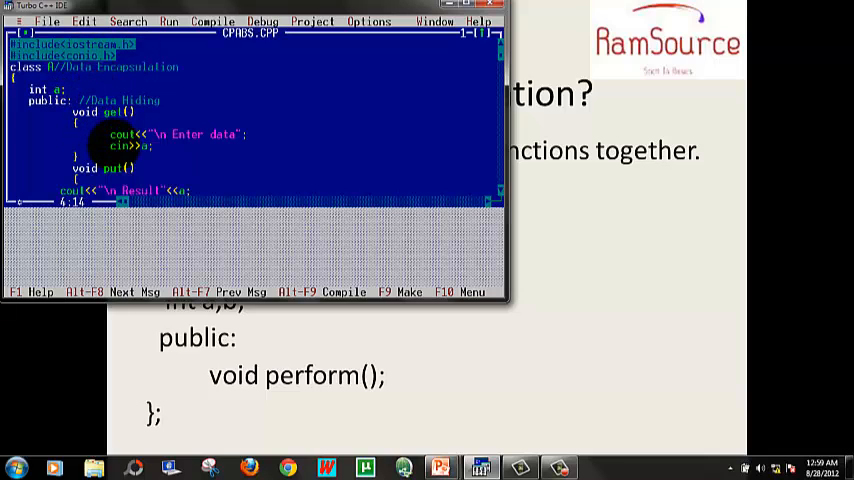
{"action": "scroll", "scroll_direction": "down", "scroll_amount": 3}
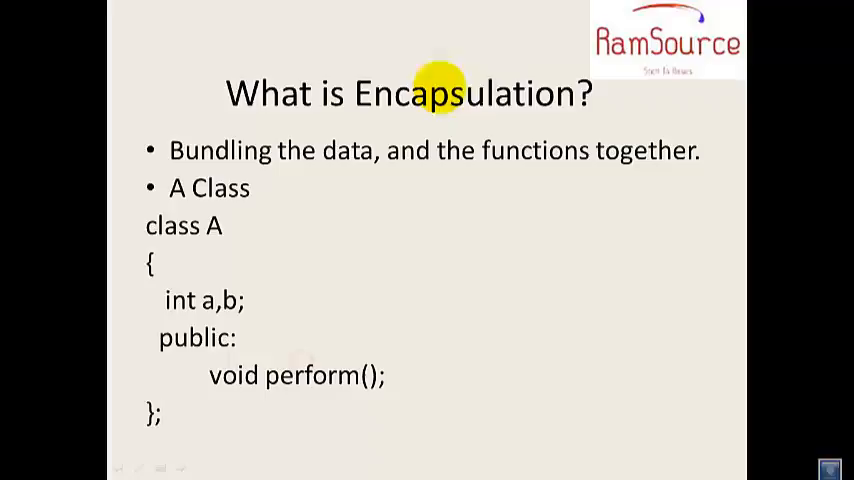
{"action": "mouse_move", "coordinate": [304, 222]}
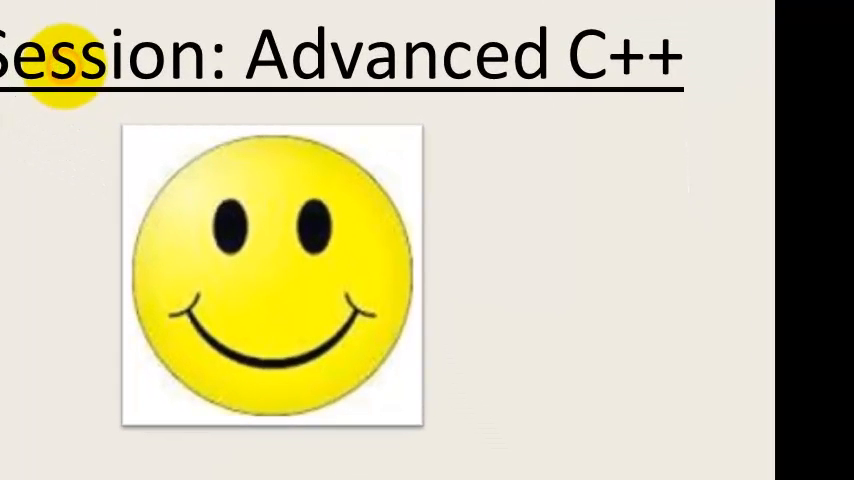
{"action": "mouse_move", "coordinate": [136, 16]}
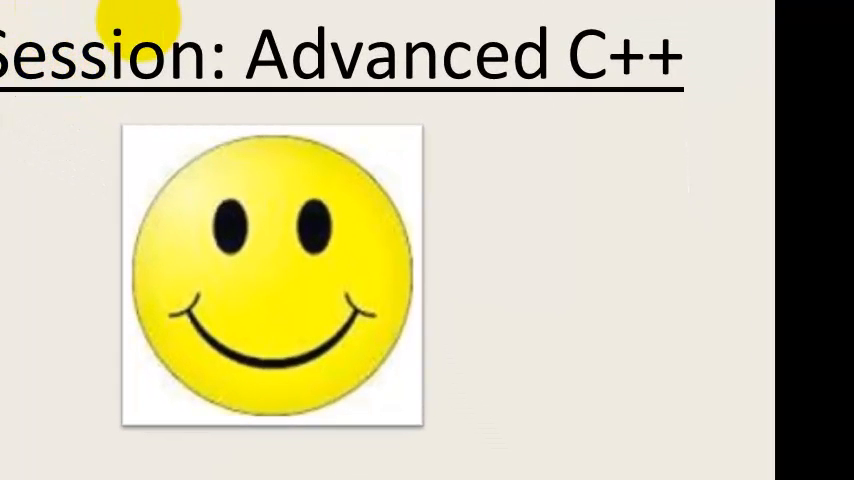